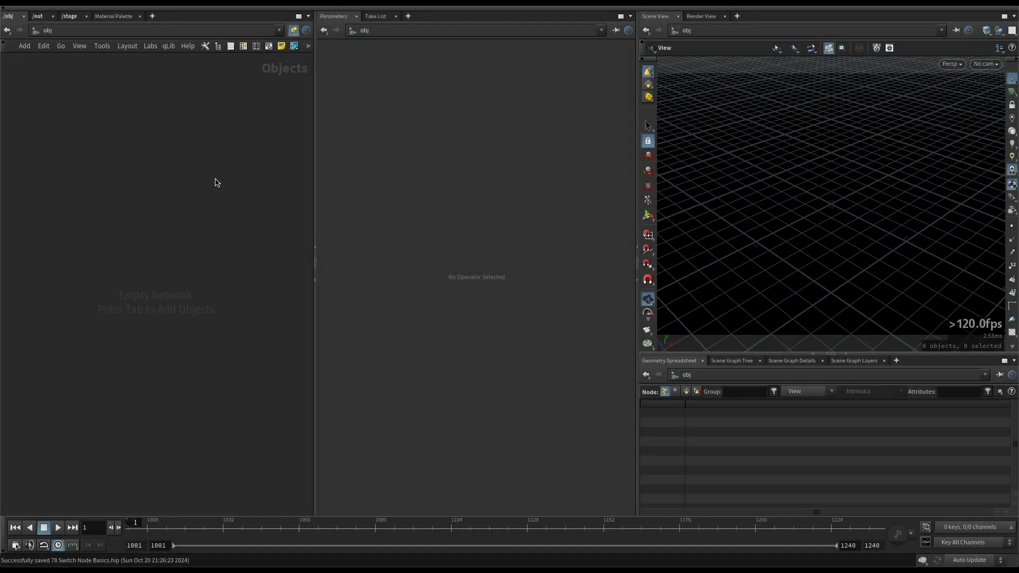
{"action": "mouse_move", "coordinate": [296, 193]}
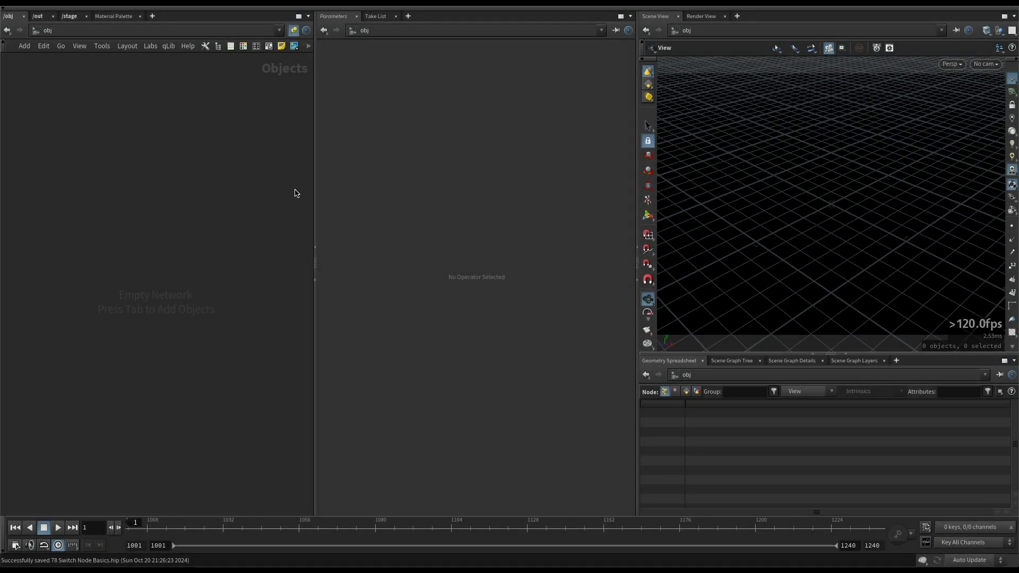
{"action": "mouse_move", "coordinate": [122, 219]}
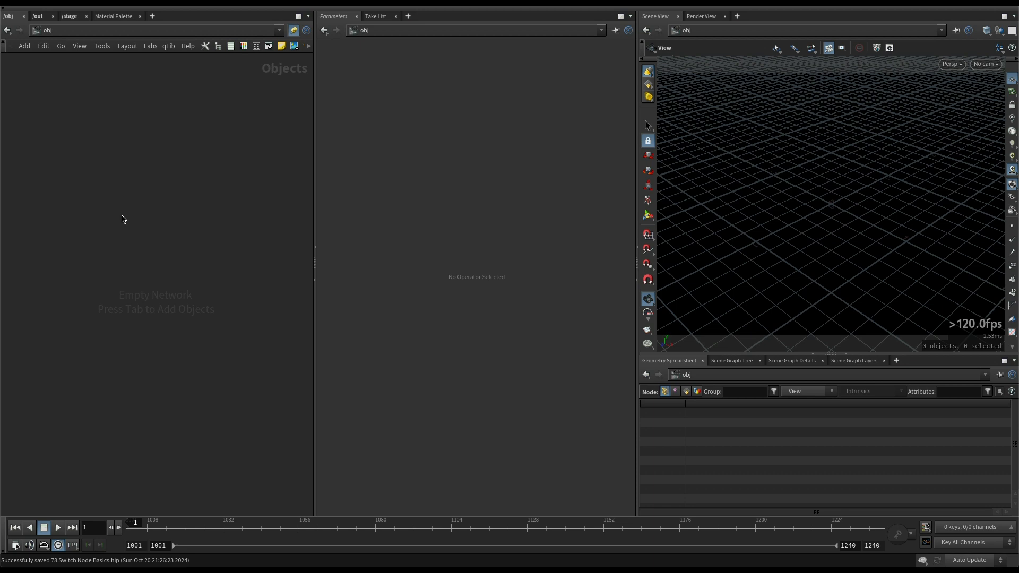
{"action": "mouse_move", "coordinate": [228, 228]}
{"action": "type", "text": "sw"}
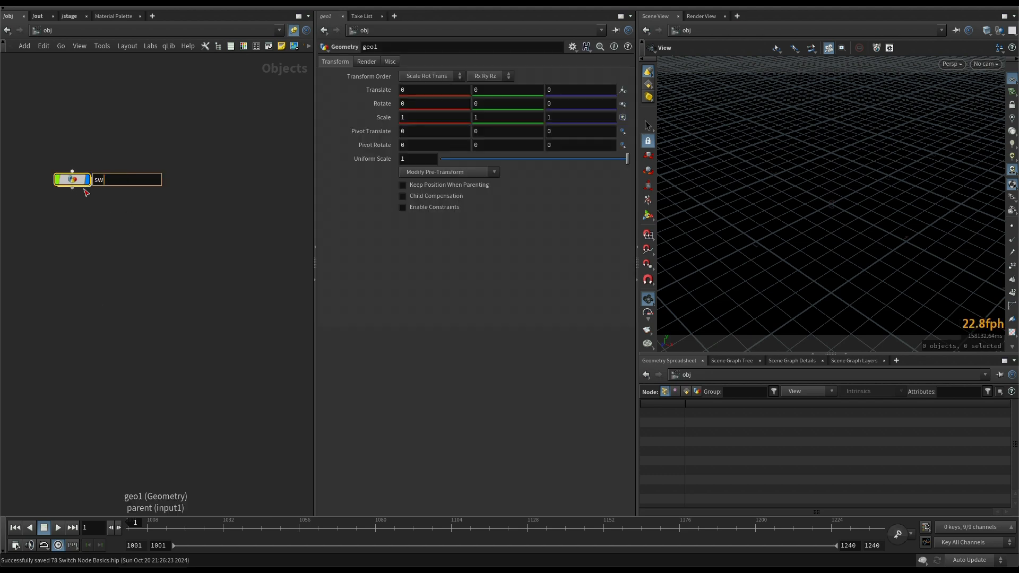
Rename geo1 to 'switch_node_basics' and dive inside that object.
{"action": "type", "text": "itch"}
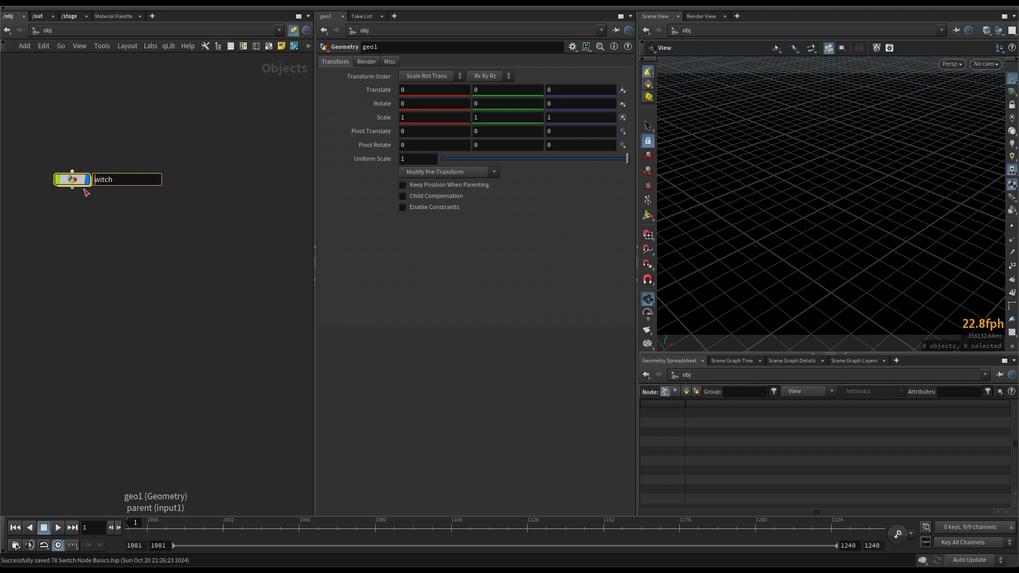
{"action": "type", "text": "switch_ode_basi"}
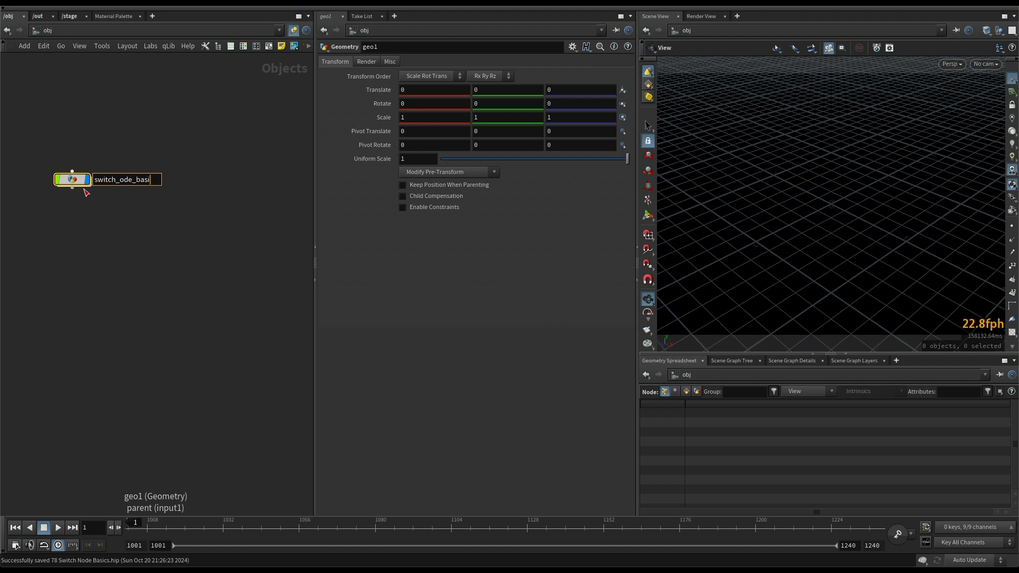
{"action": "key", "text": "Enter"}
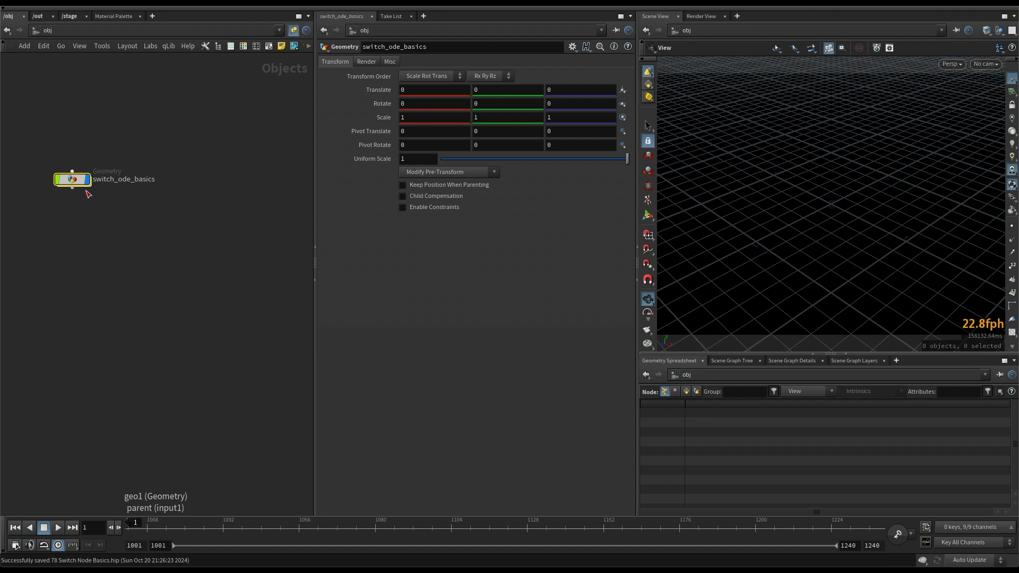
{"action": "double_click", "coordinate": [122, 179]}
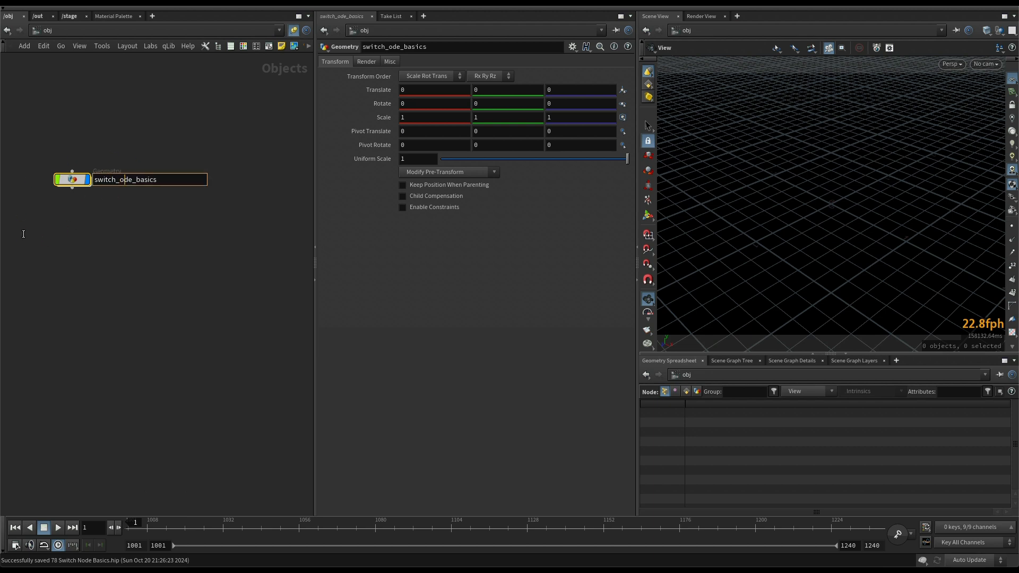
{"action": "type", "text": "switch_node_basics"}
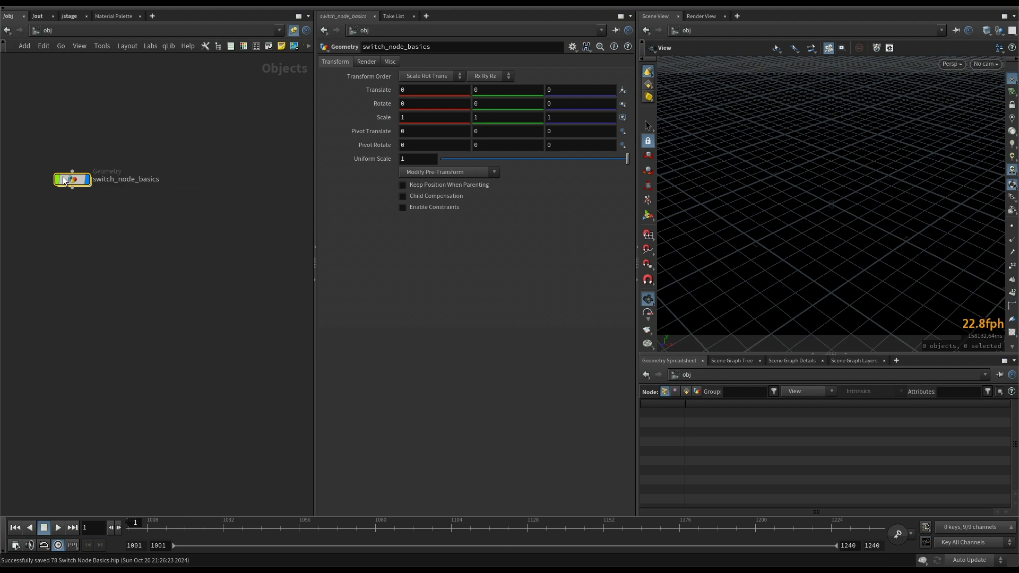
{"action": "double_click", "coordinate": [71, 179]}
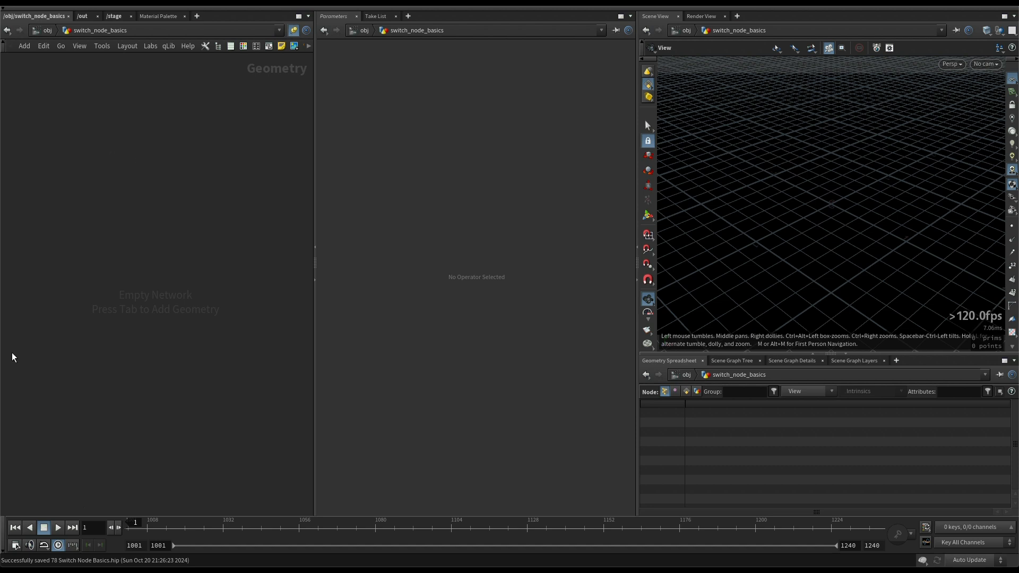
{"action": "mouse_move", "coordinate": [29, 207]}
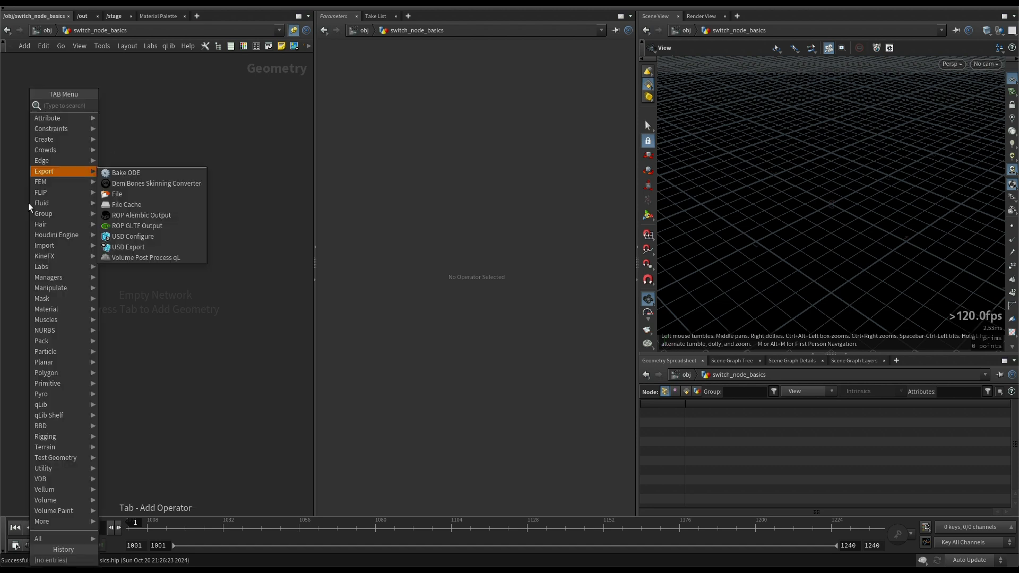
Place sphere1 from a 'spher' node search, then summon the node menu again.
{"action": "type", "text": "spher"}
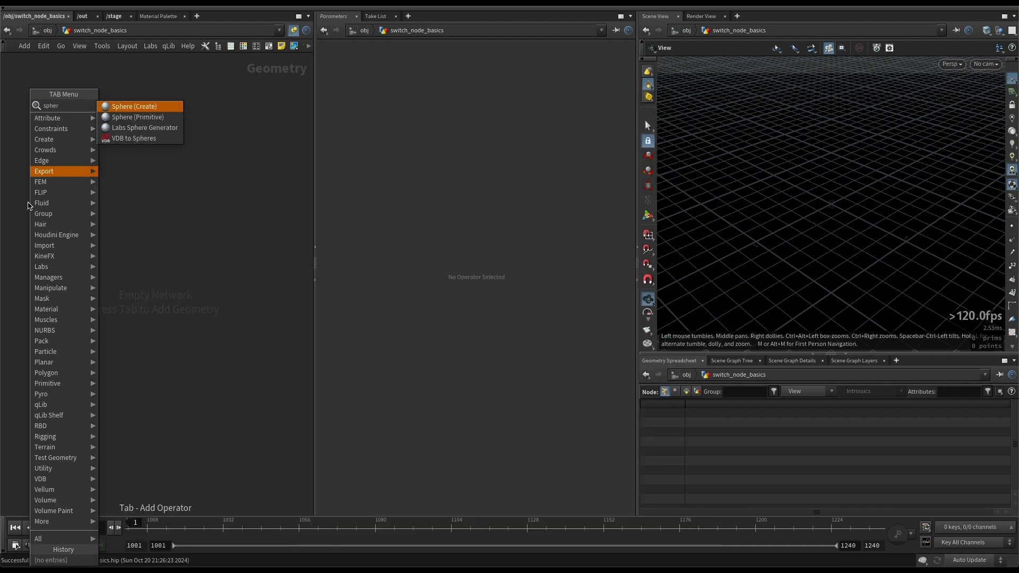
{"action": "left_click", "coordinate": [134, 106]}
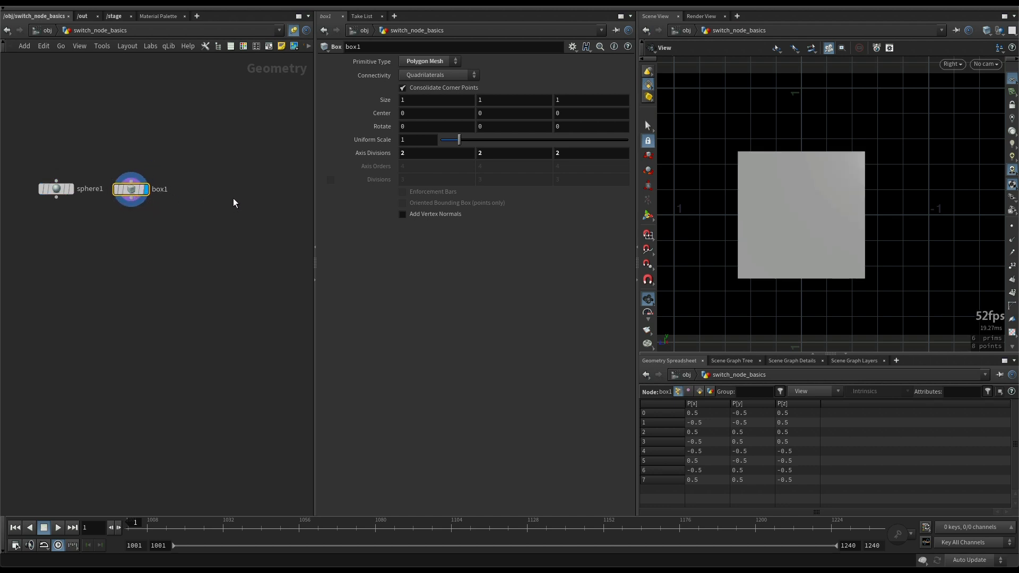
{"action": "key", "text": "tab"}
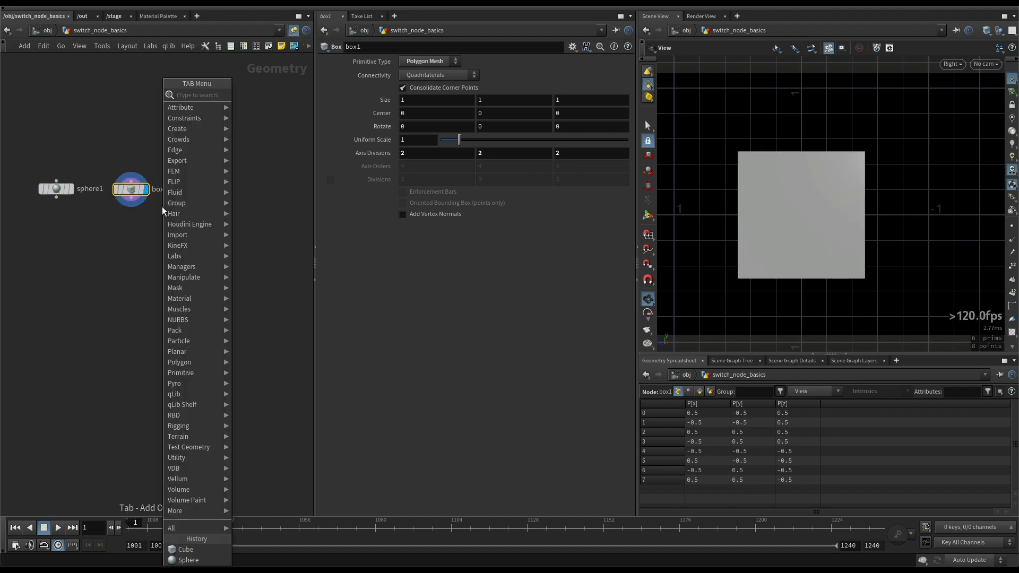
{"action": "mouse_move", "coordinate": [179, 309]}
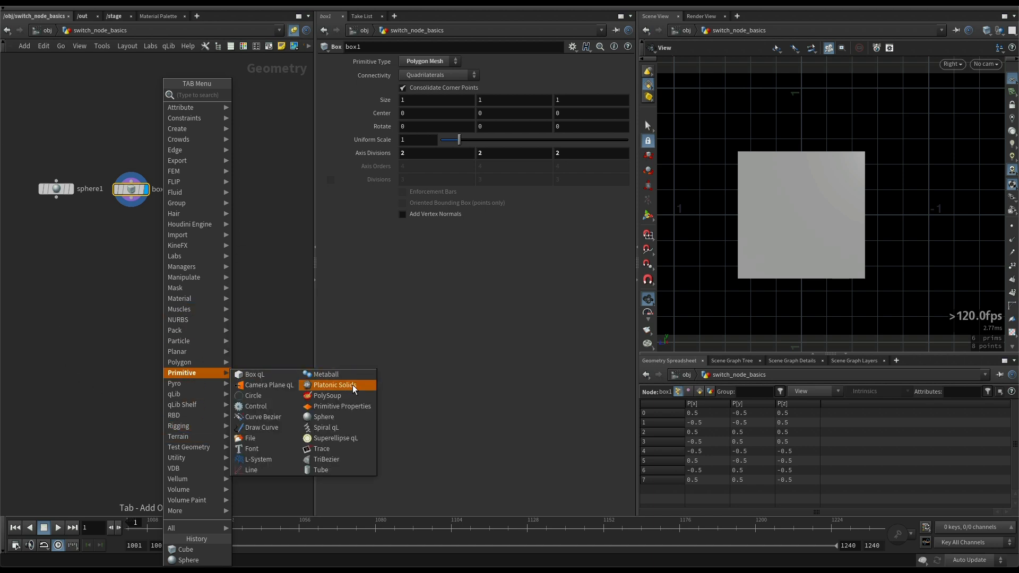
Place a Platonic Solids node, display its tetrahedron, and orbit around it.
{"action": "left_click", "coordinate": [335, 385]}
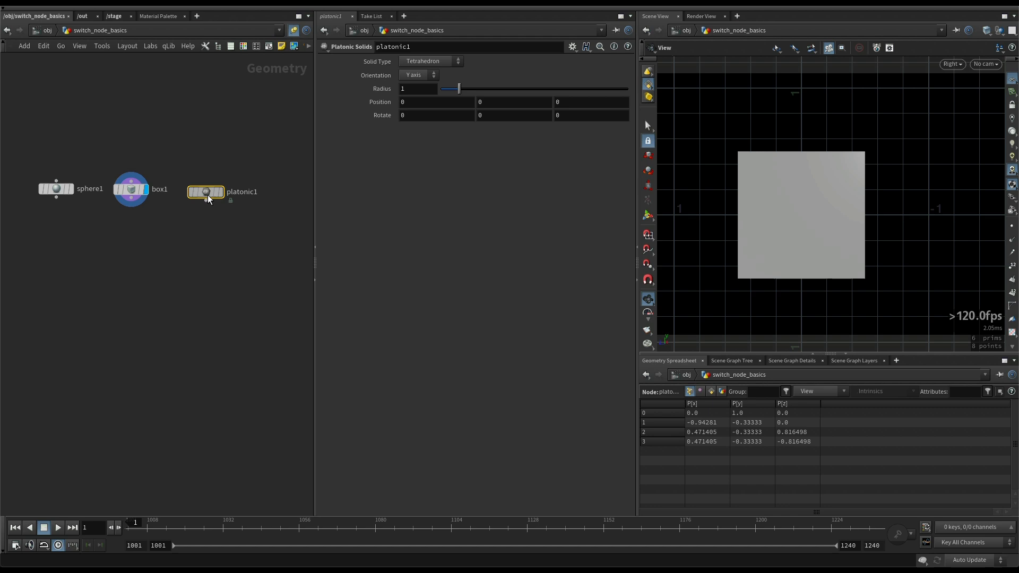
{"action": "left_click", "coordinate": [220, 191]}
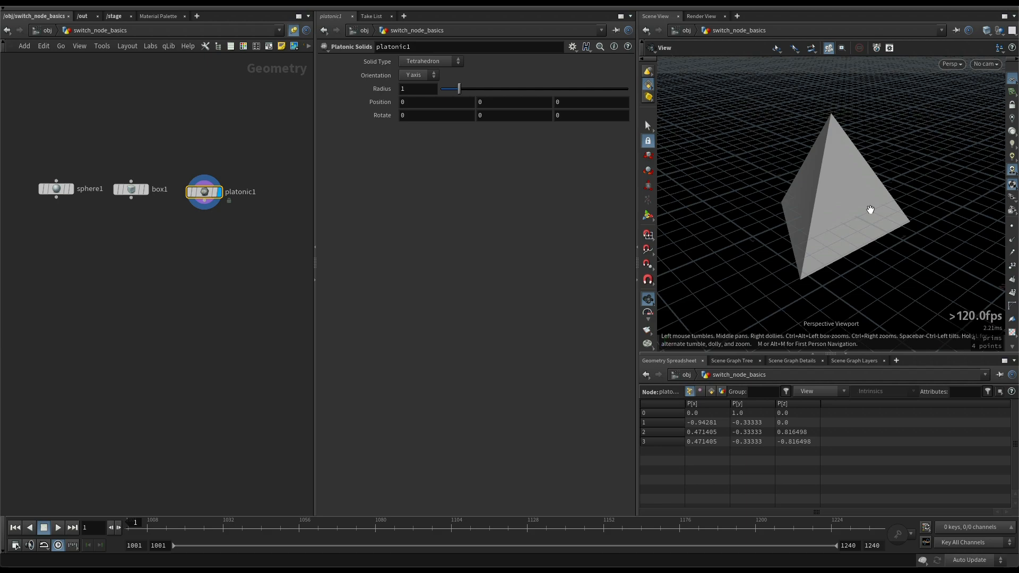
{"action": "left_click_drag", "start_coordinate": [871, 209], "coordinate": [794, 195]}
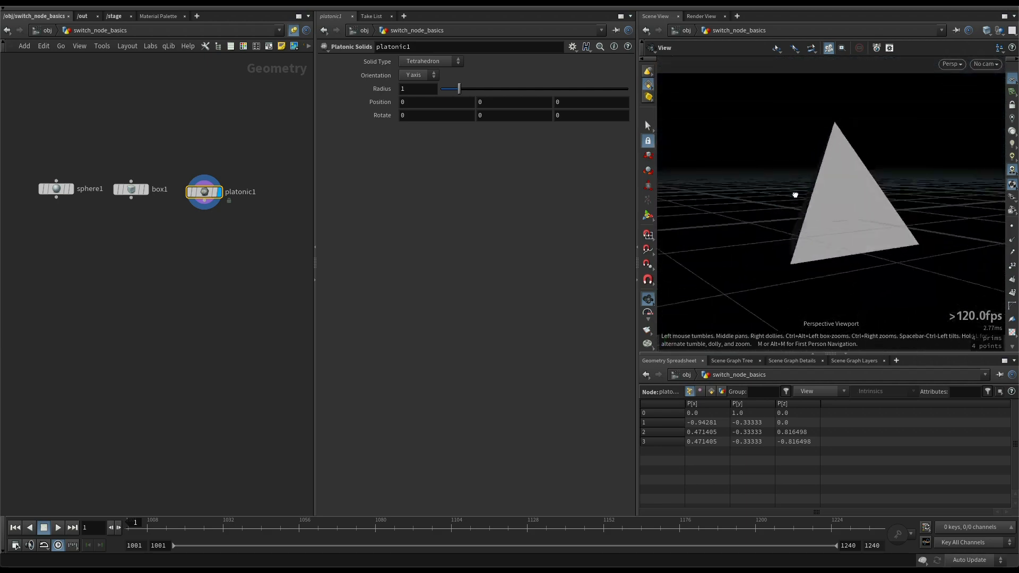
{"action": "left_click_drag", "start_coordinate": [795, 194], "coordinate": [793, 206]}
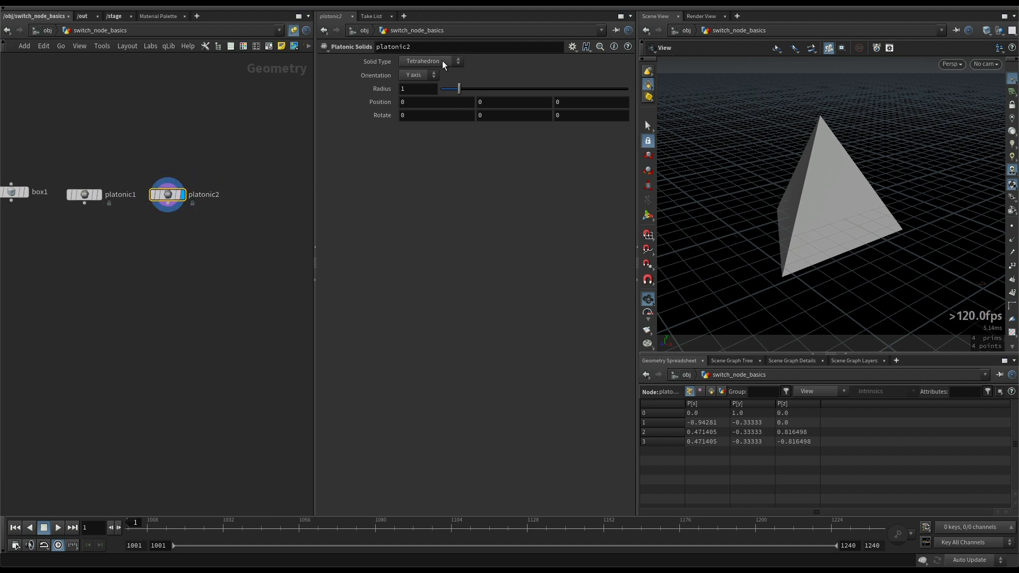
Set platonic2's Solid Type to Octahedron.
{"action": "left_click", "coordinate": [430, 61]}
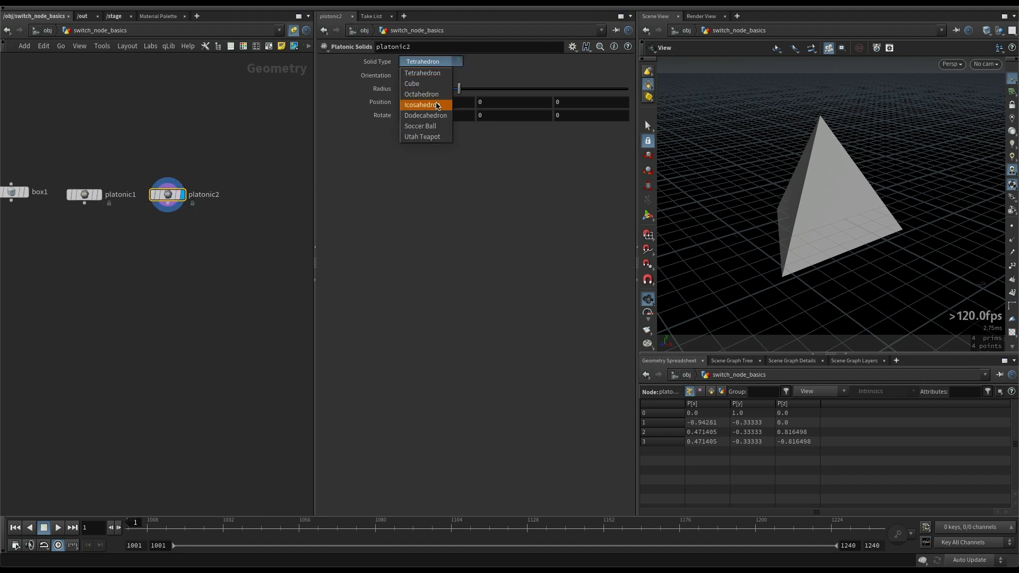
{"action": "left_click", "coordinate": [421, 95]}
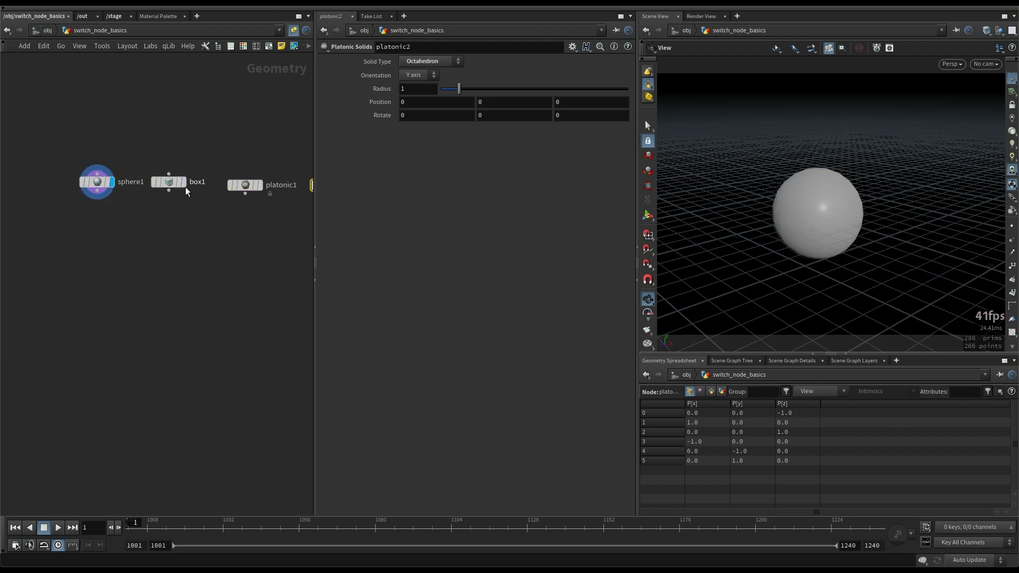
Place a Switch node from an 'sw' search, wire sphere1 into it, and select it.
{"action": "key", "text": "Tab"}
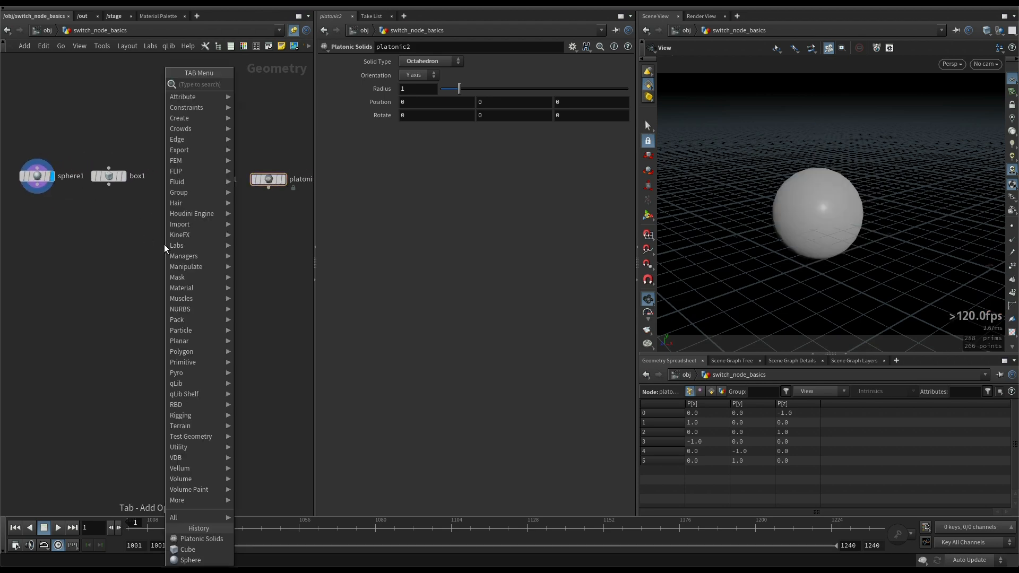
{"action": "type", "text": "sw"}
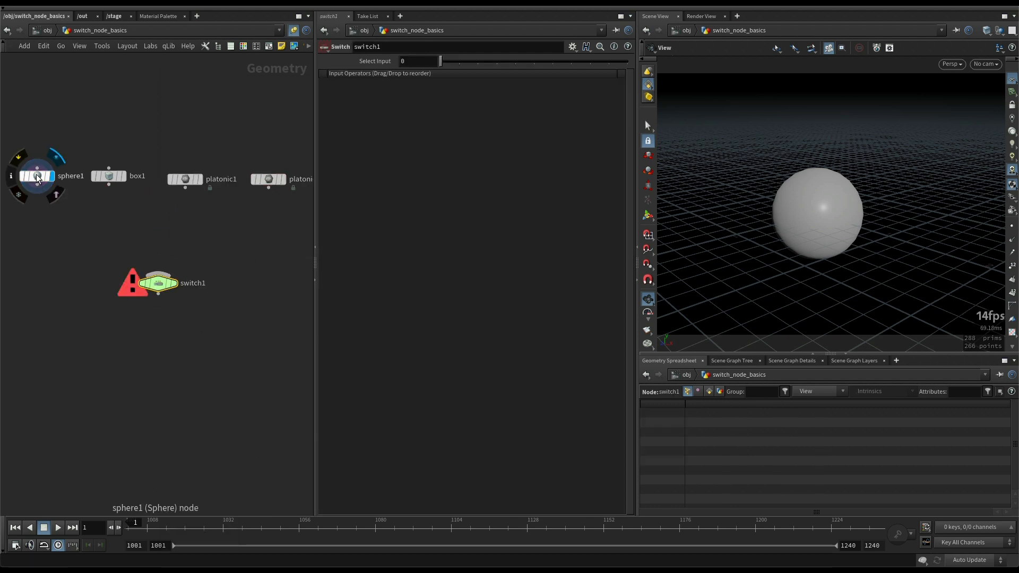
{"action": "left_click", "coordinate": [108, 177]}
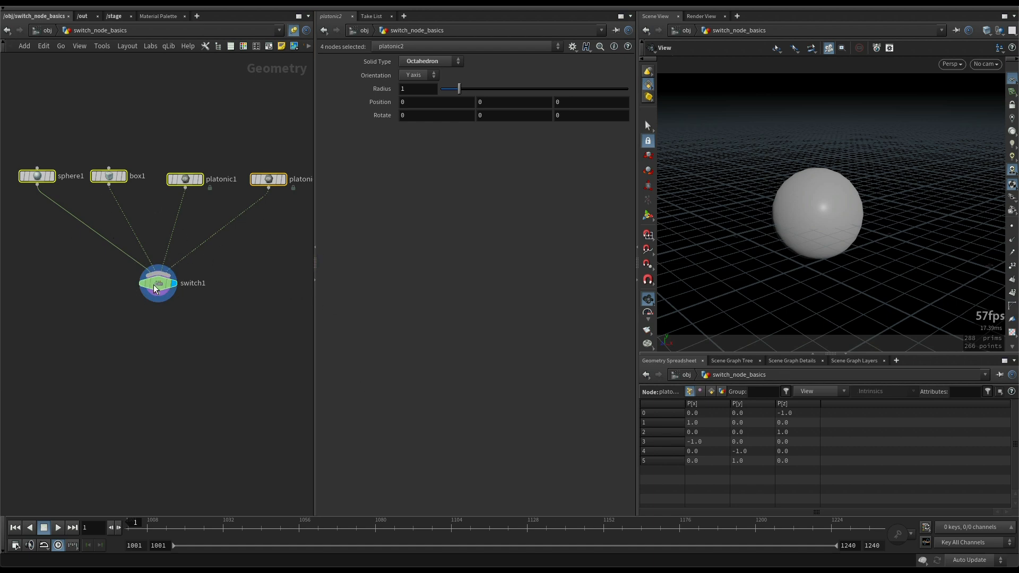
{"action": "left_click", "coordinate": [158, 286]}
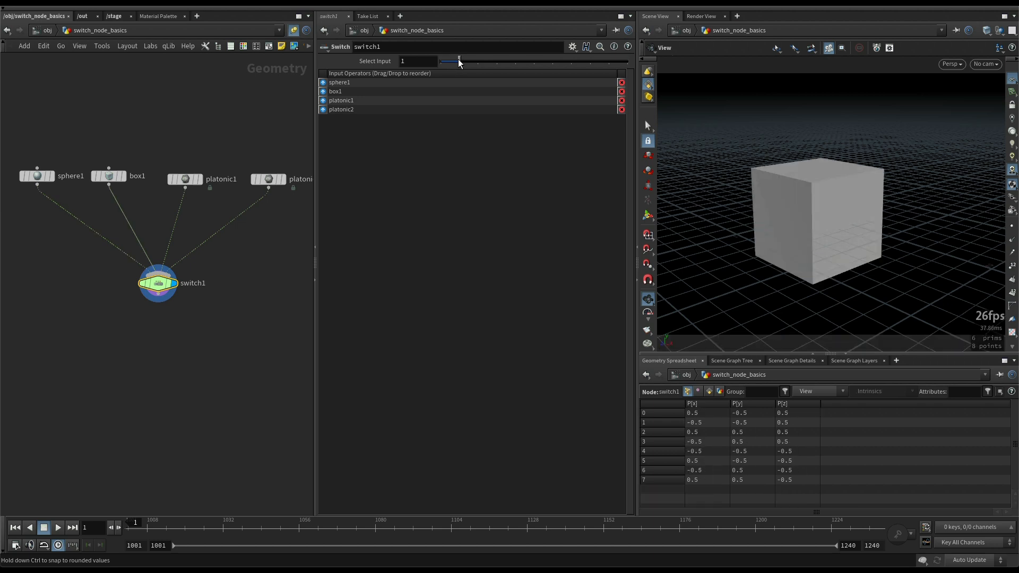
{"action": "left_click_drag", "start_coordinate": [458, 61], "coordinate": [440, 61]}
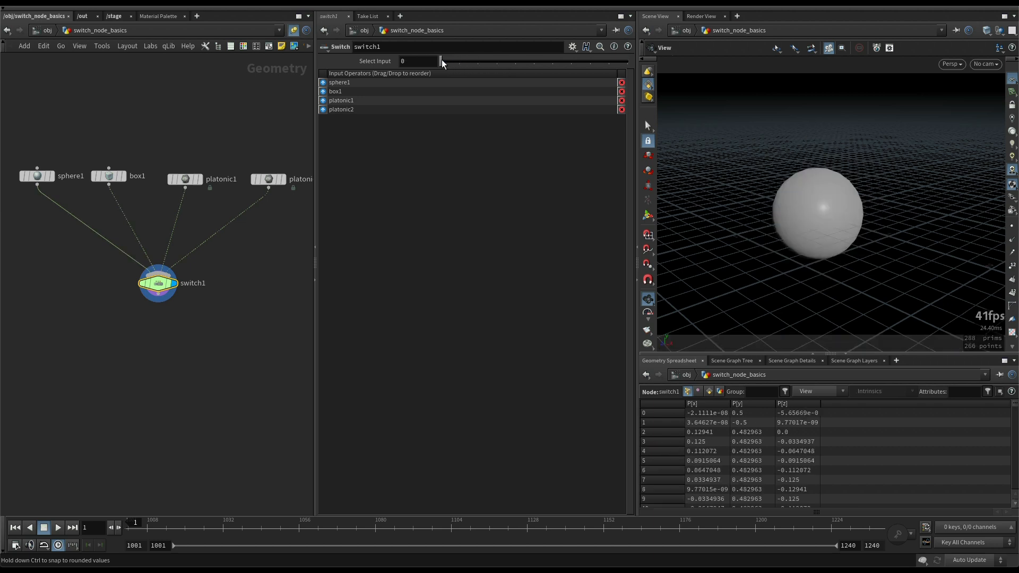
{"action": "left_click_drag", "start_coordinate": [441, 61], "coordinate": [451, 61]}
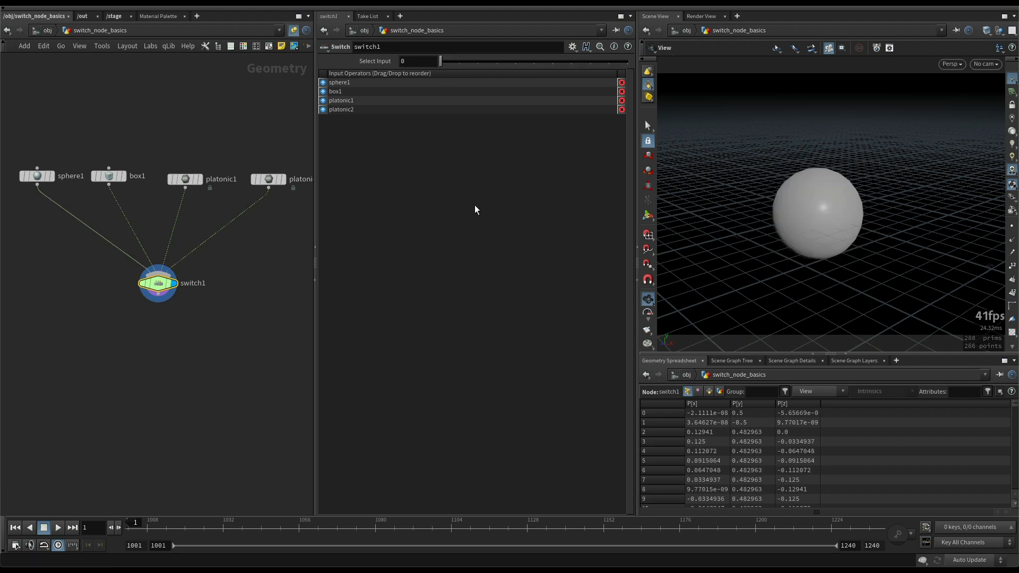
{"action": "mouse_move", "coordinate": [284, 286]}
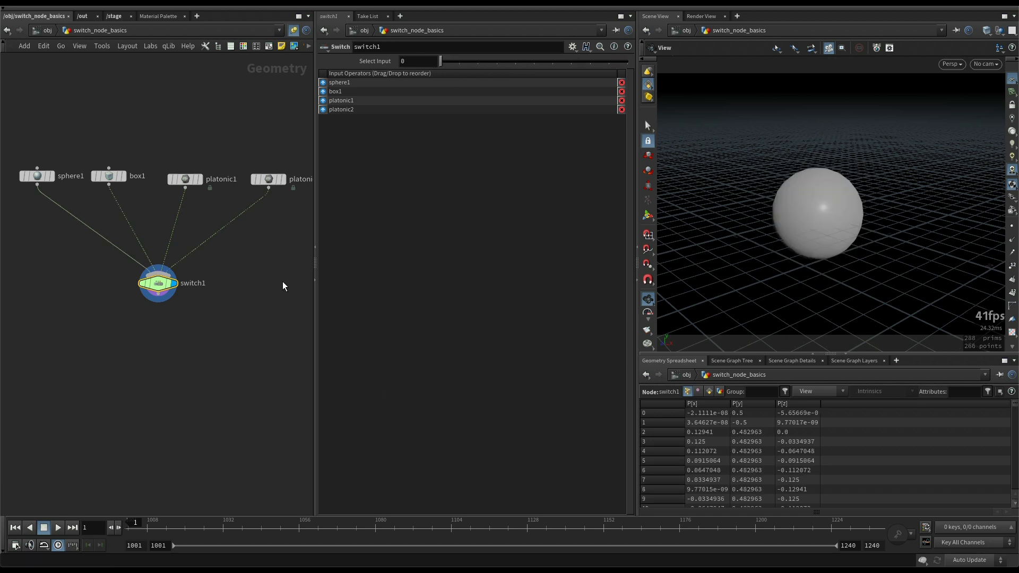
{"action": "mouse_move", "coordinate": [237, 329]}
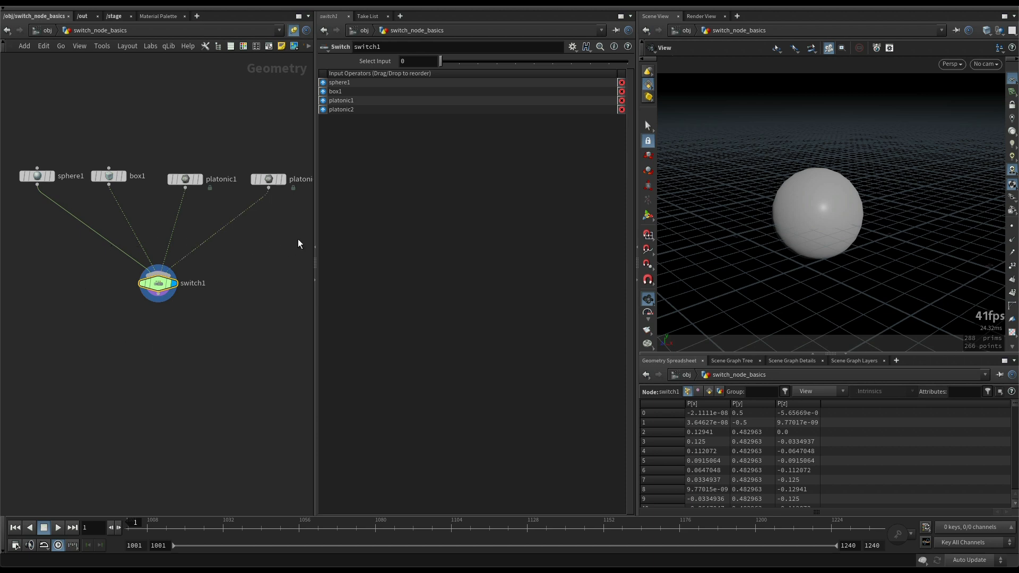
{"action": "mouse_move", "coordinate": [229, 324]}
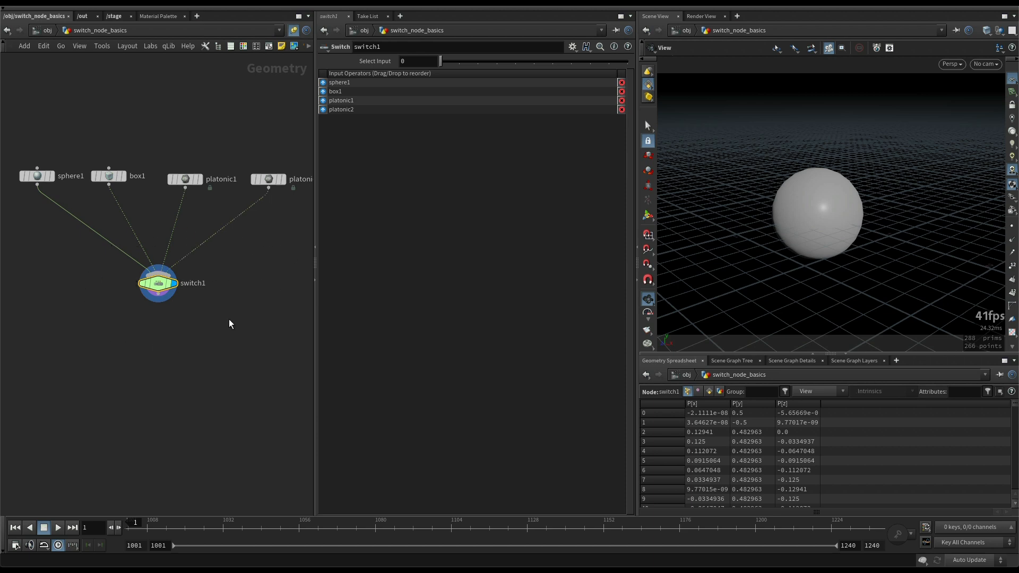
{"action": "mouse_move", "coordinate": [245, 330]}
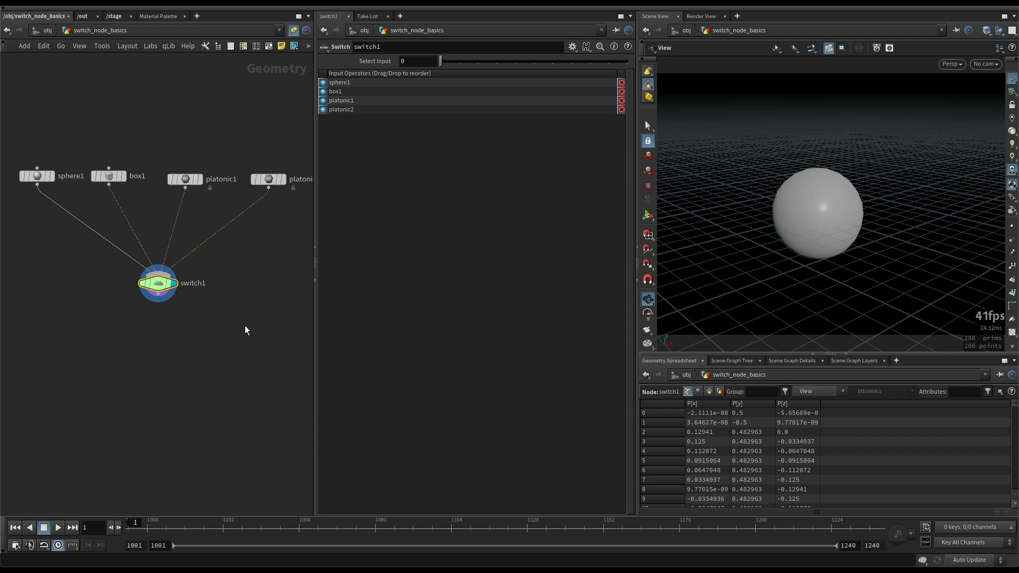
{"action": "mouse_move", "coordinate": [232, 330]}
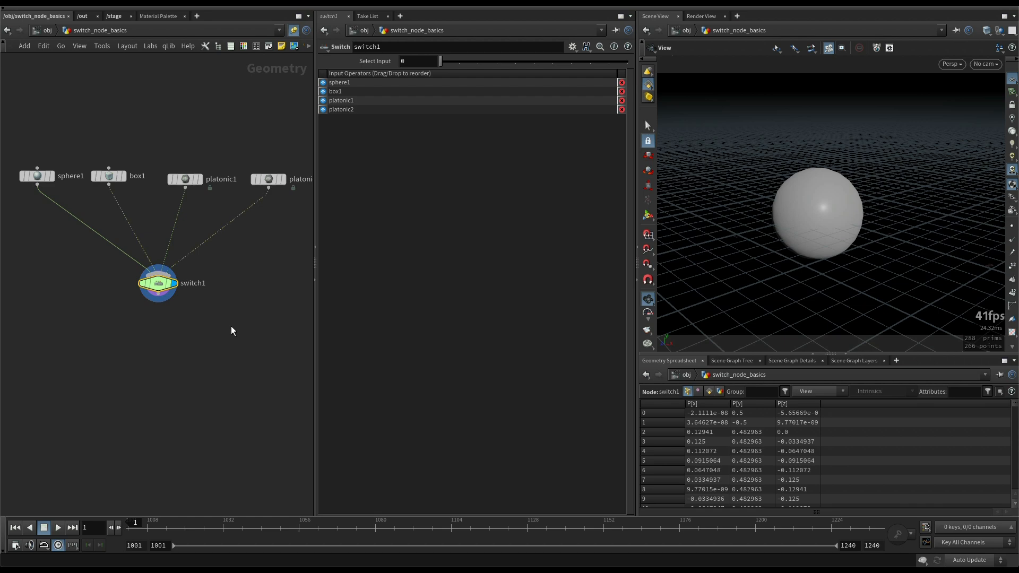